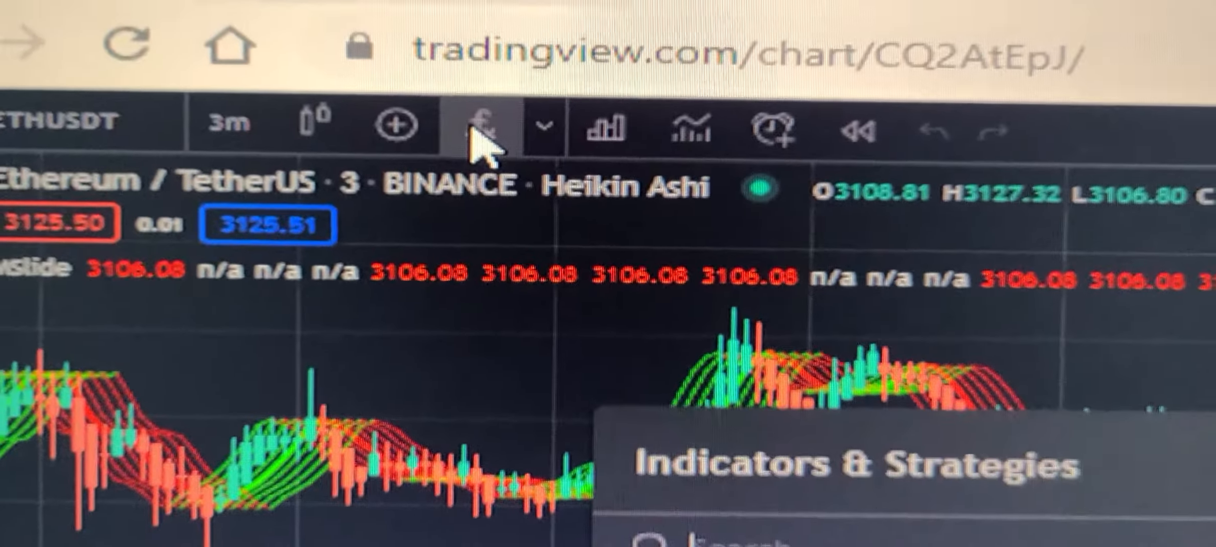
# - Search the Indicators & Strategies dialog for "madrid" to list the Madrid scripts
pyautogui.click(483, 126)
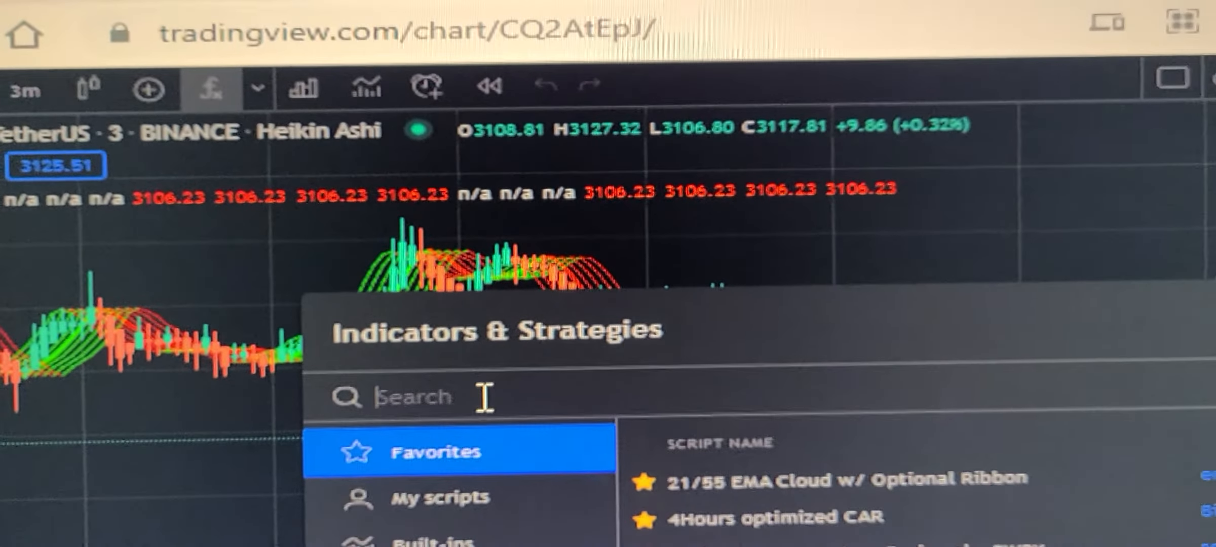
pyautogui.write('m')
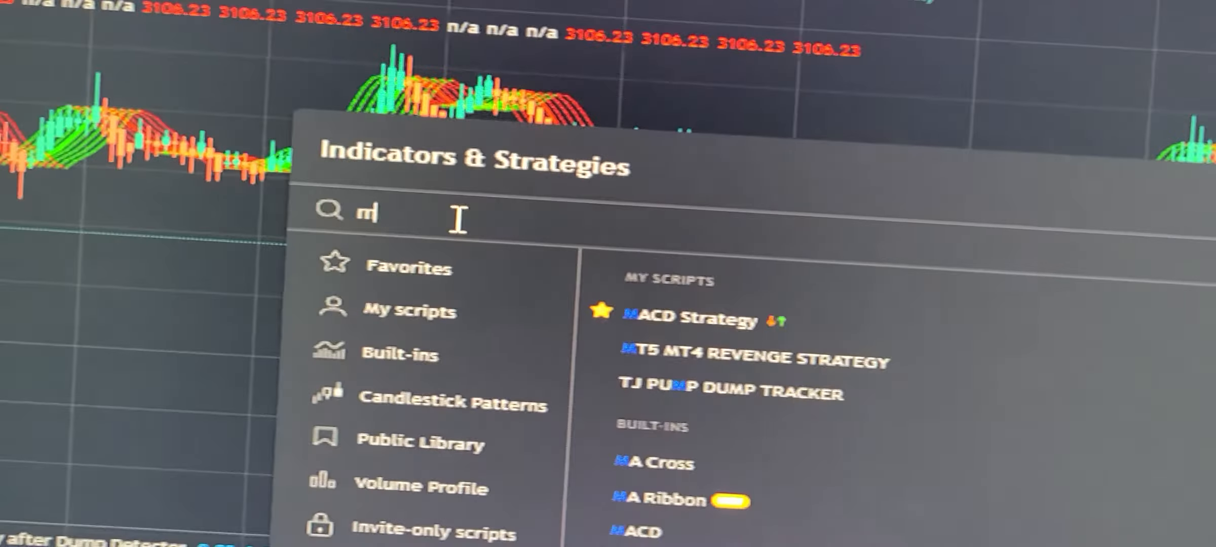
pyautogui.write('ad')
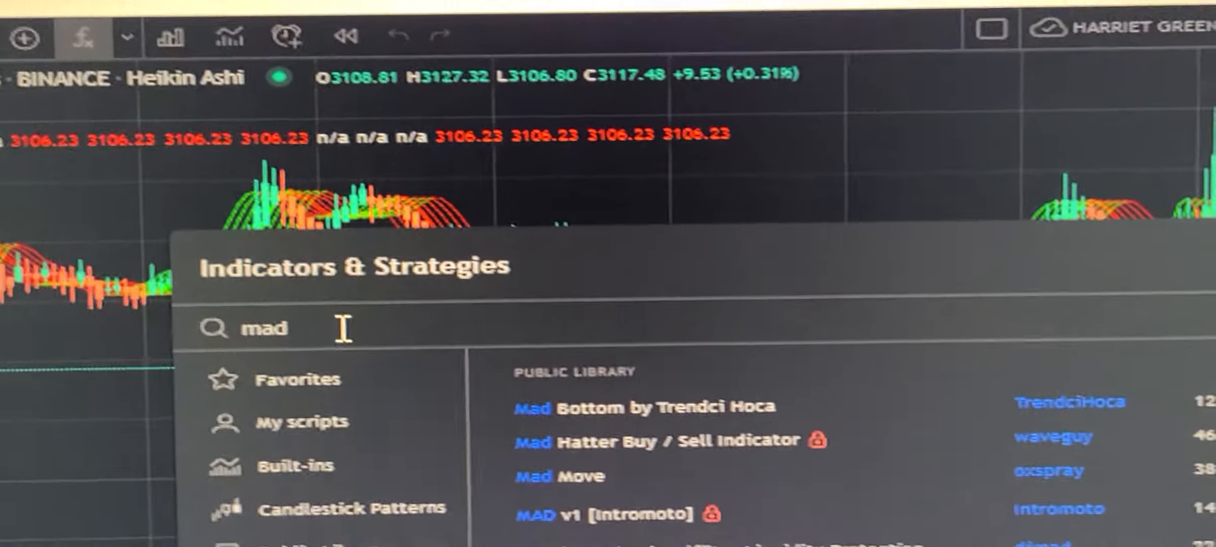
pyautogui.write('dr')
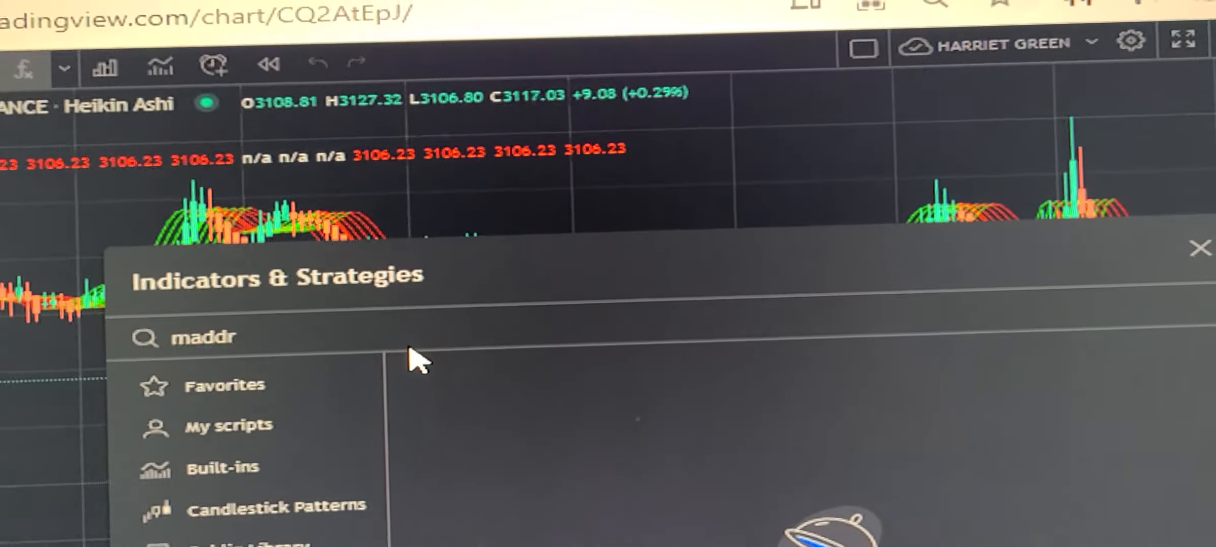
pyautogui.write('id')
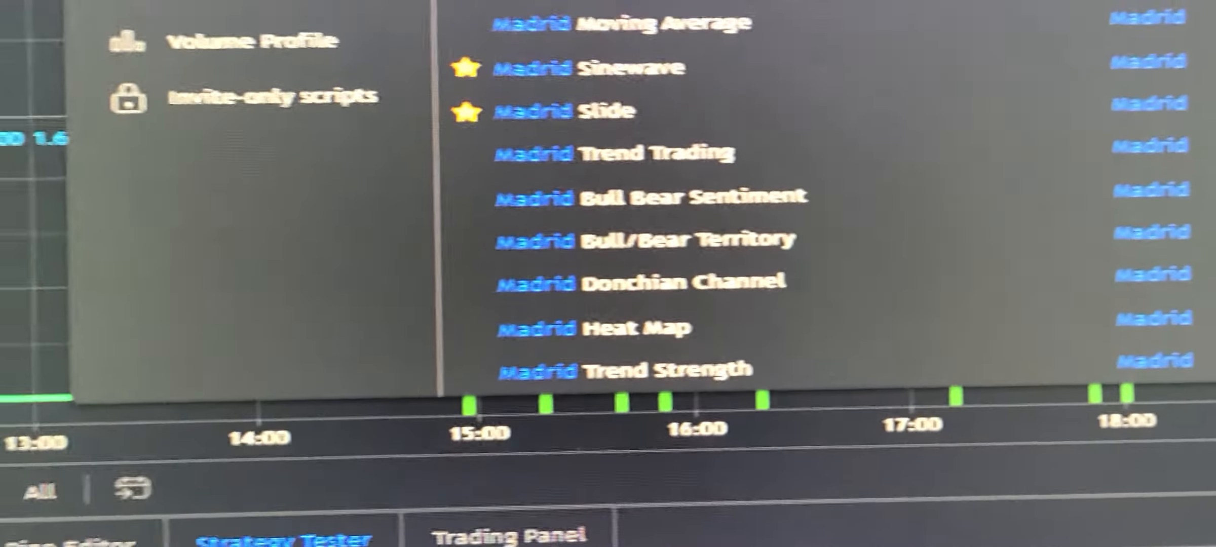
# - Add the Madrid Slide indicator from the Madrid search results
pyautogui.scroll(3)
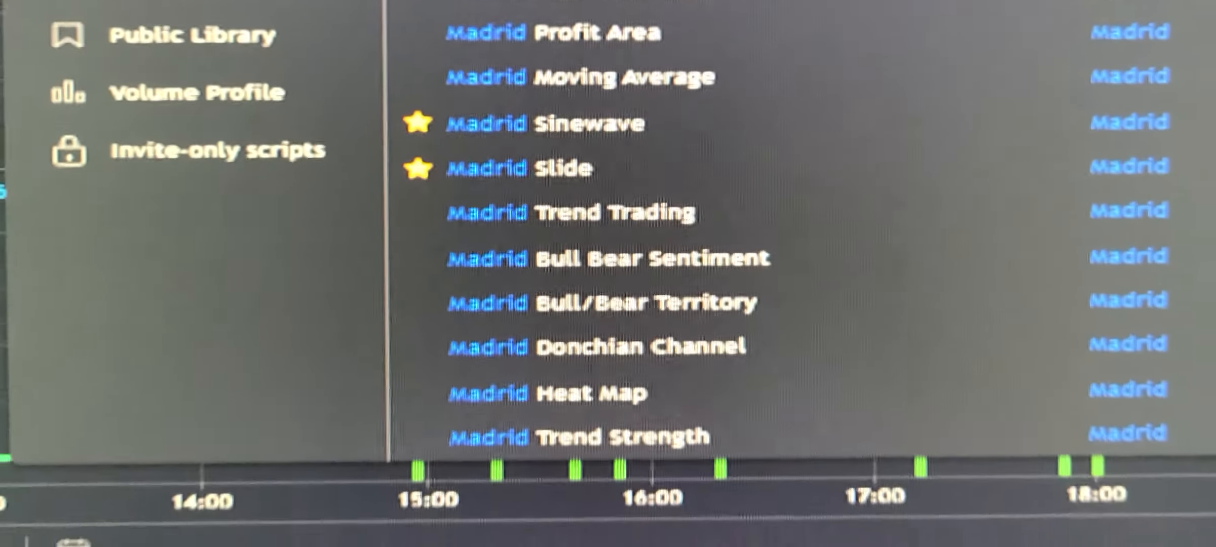
pyautogui.scroll(-3)
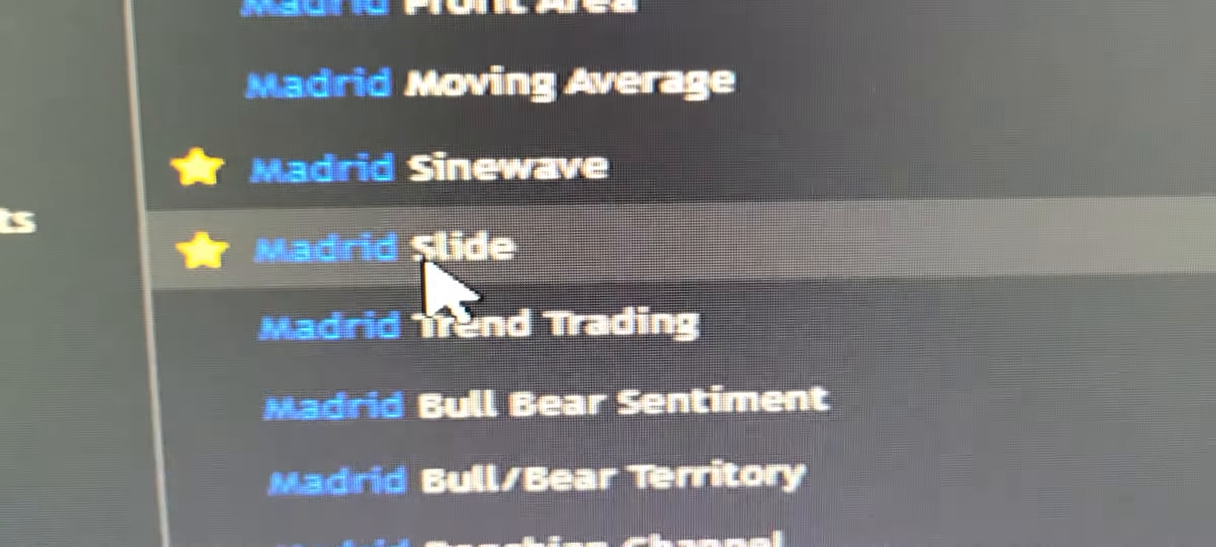
pyautogui.click(459, 246)
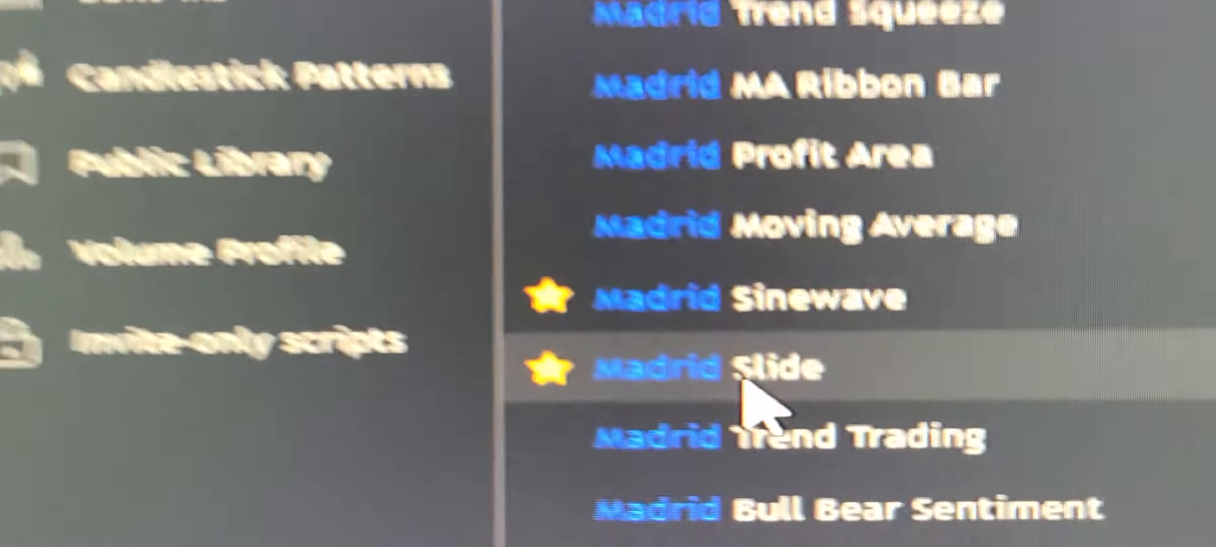
pyautogui.scroll(-3)
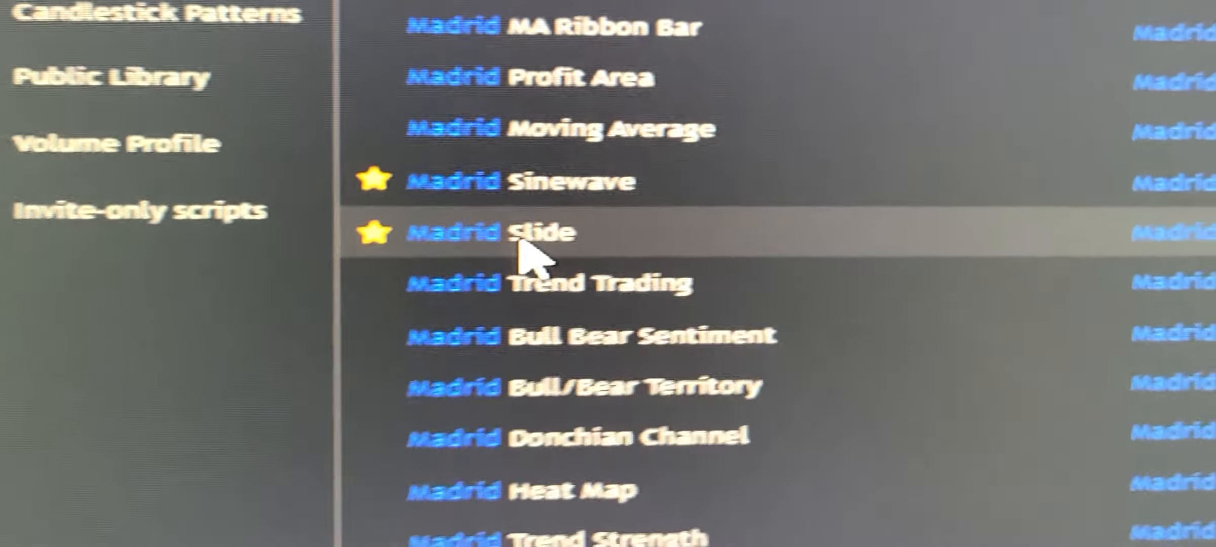
pyautogui.scroll(3)
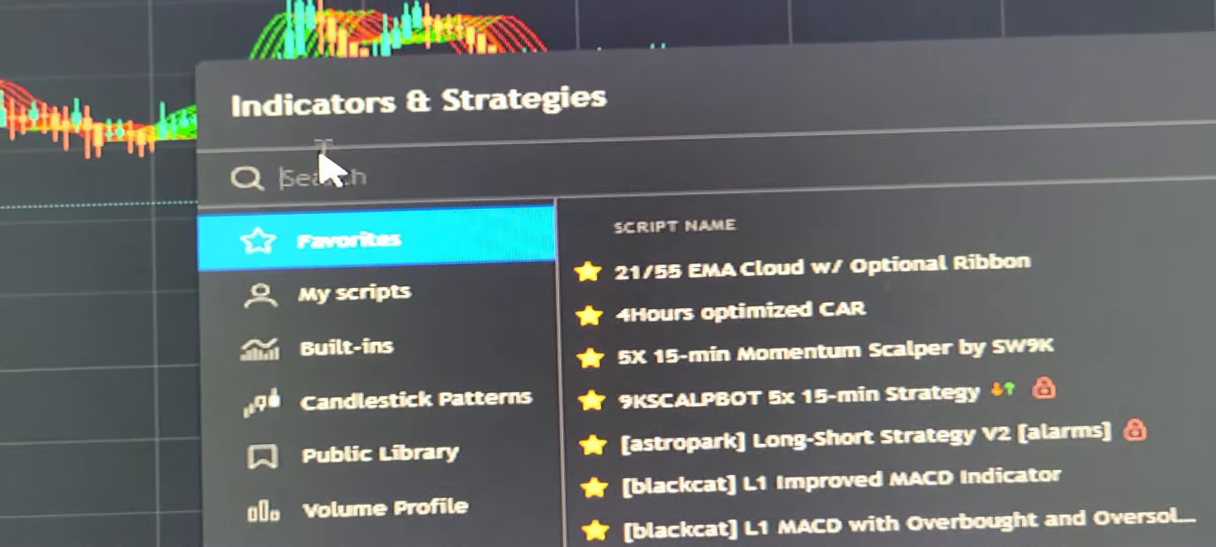
# - Search the indicators for "blackcat" to list its Public Library scripts
pyautogui.write('bla')
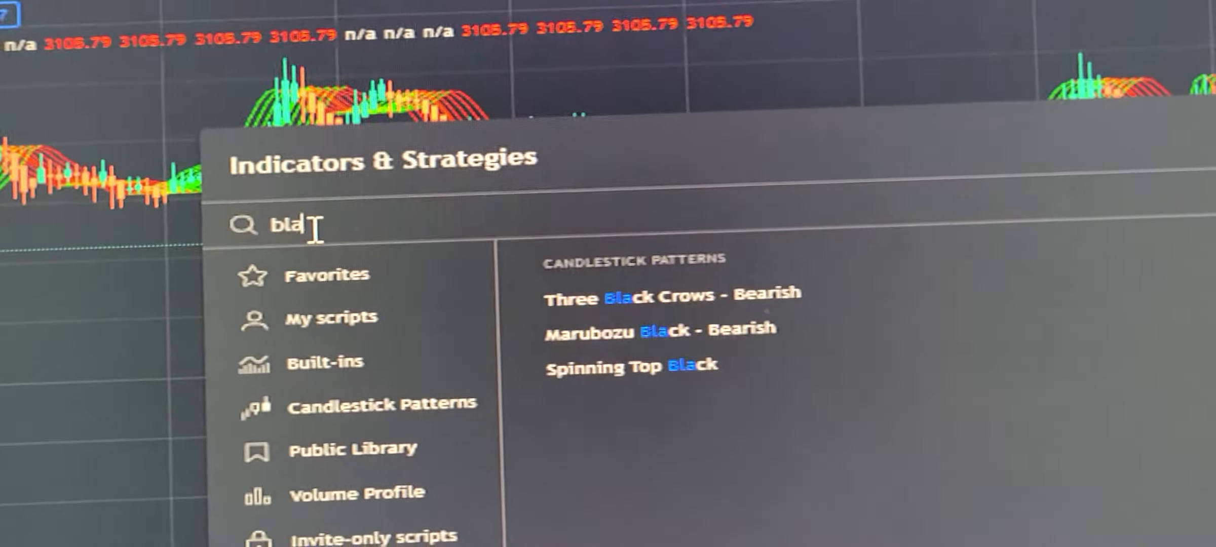
pyautogui.write('ck')
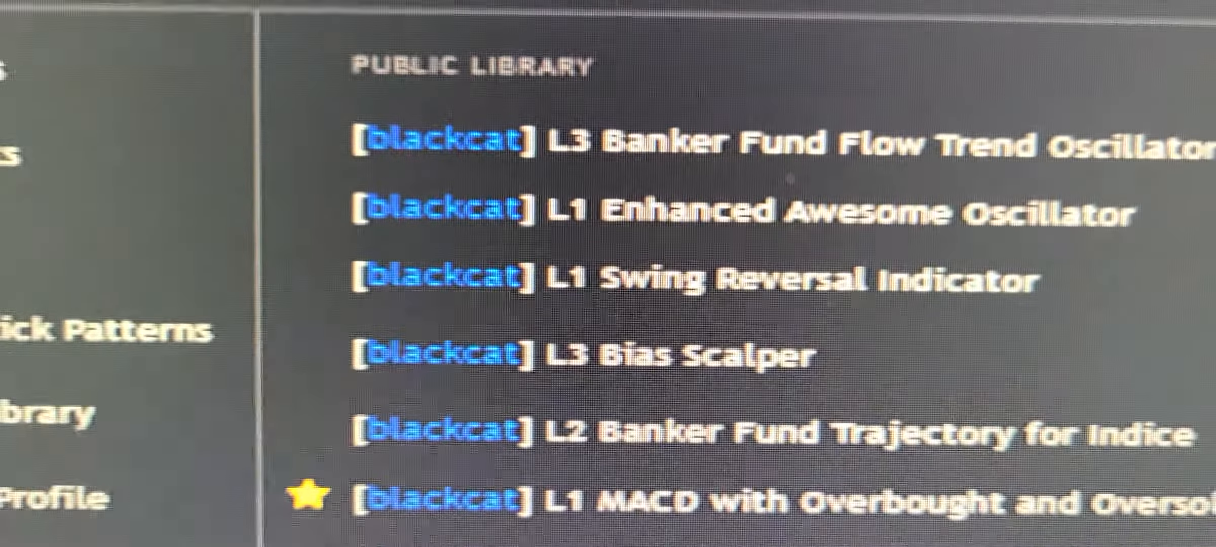
# - Scroll the blackcat results to the end, reaching L1 Buy after Dump Detector
pyautogui.scroll(-3)
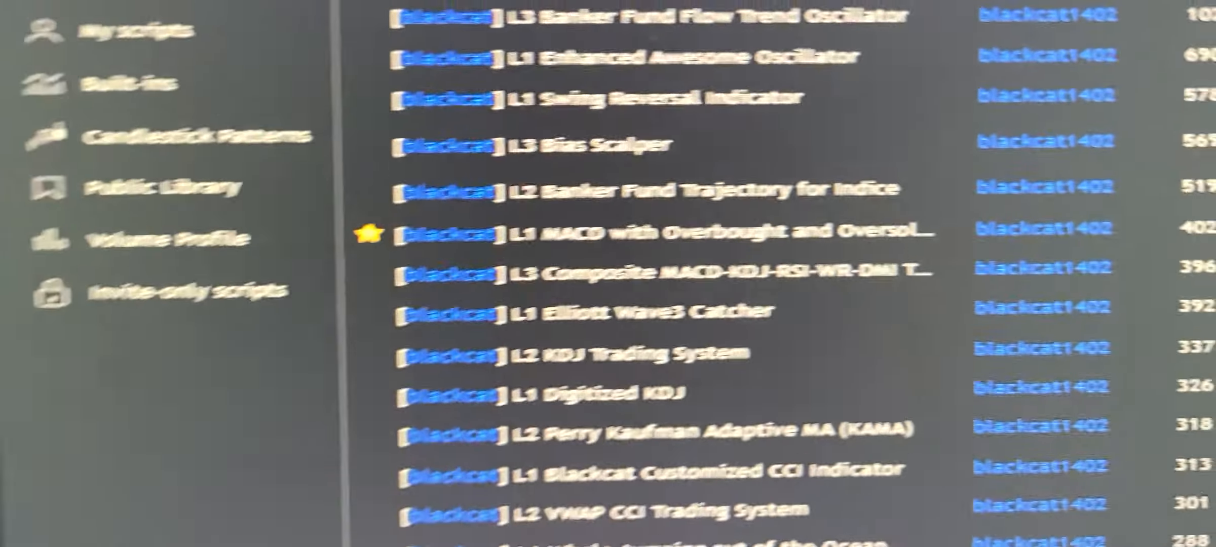
pyautogui.scroll(-3)
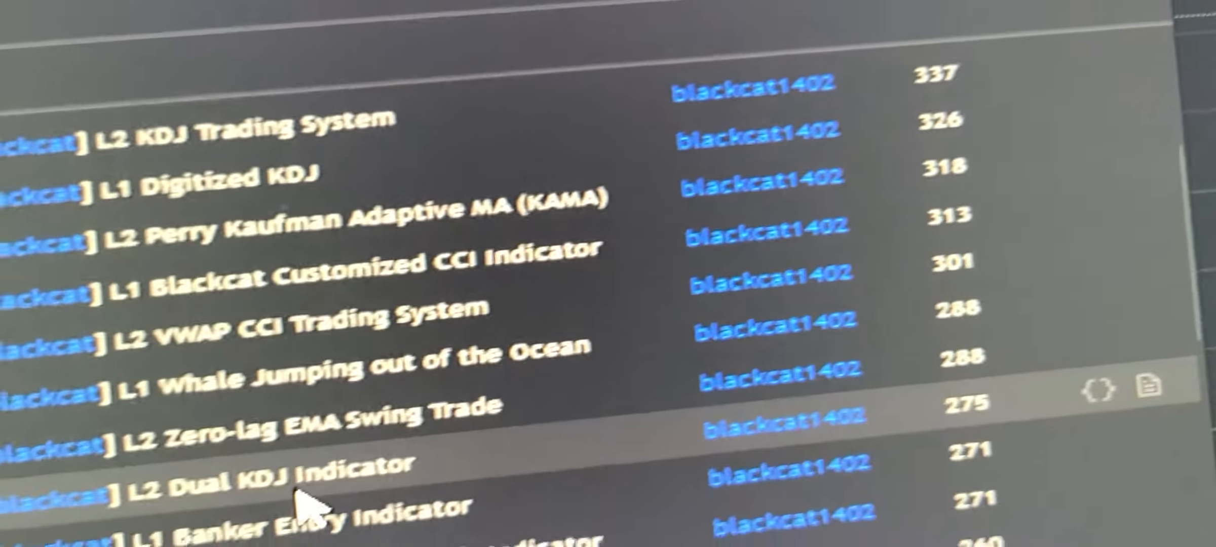
pyautogui.scroll(-3)
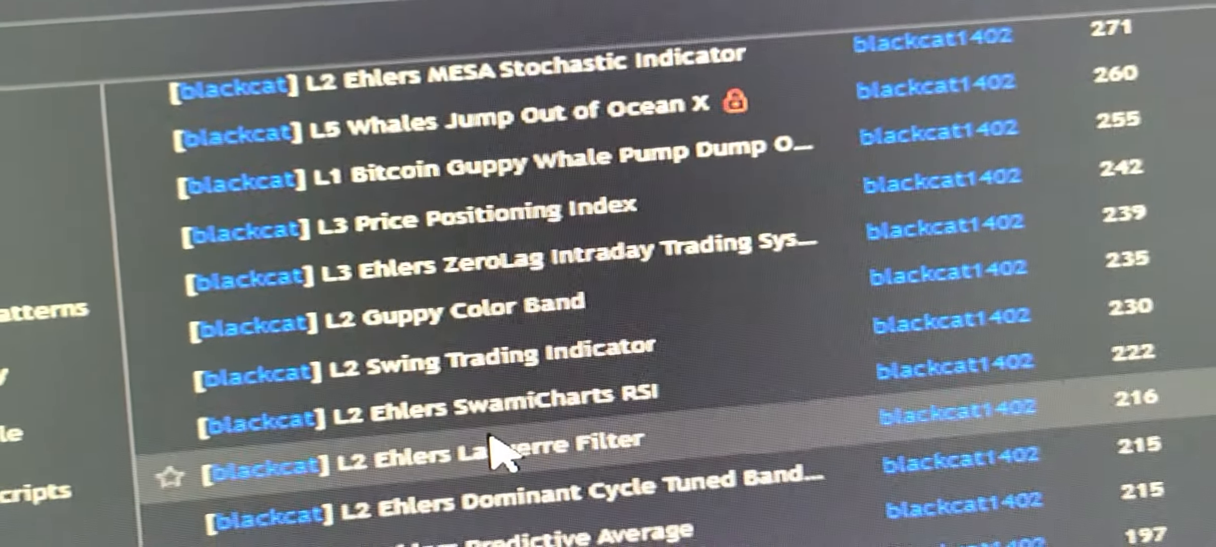
pyautogui.scroll(-3)
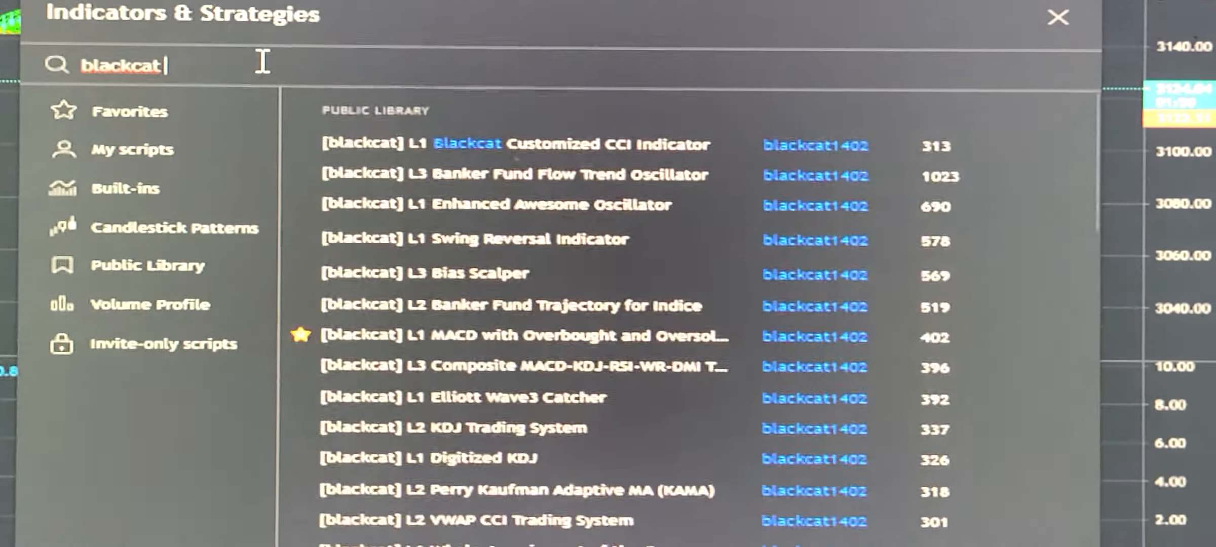
pyautogui.scroll(-3)
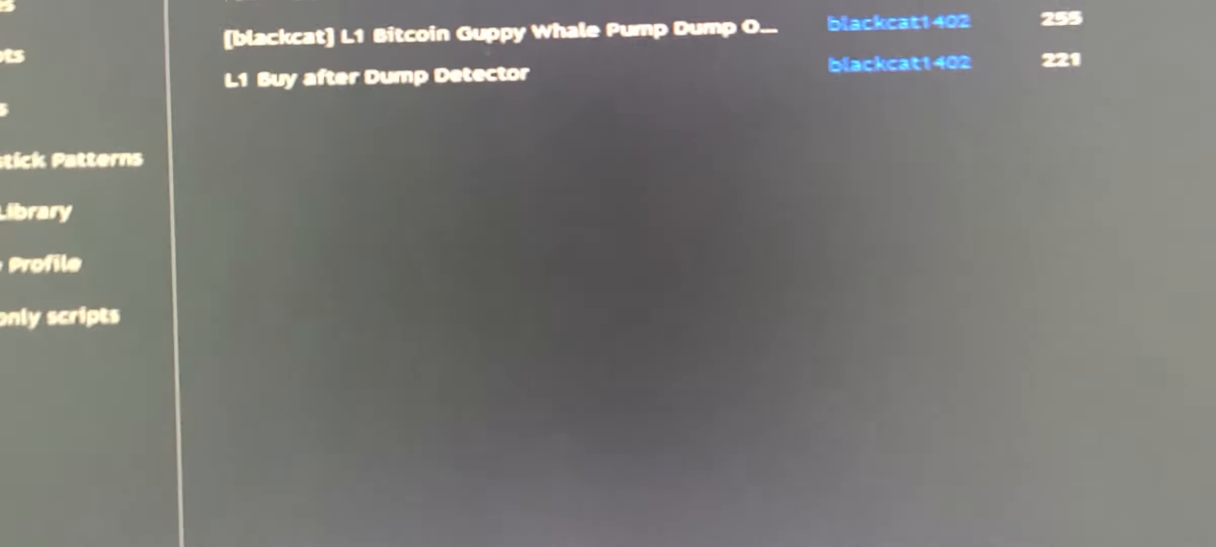